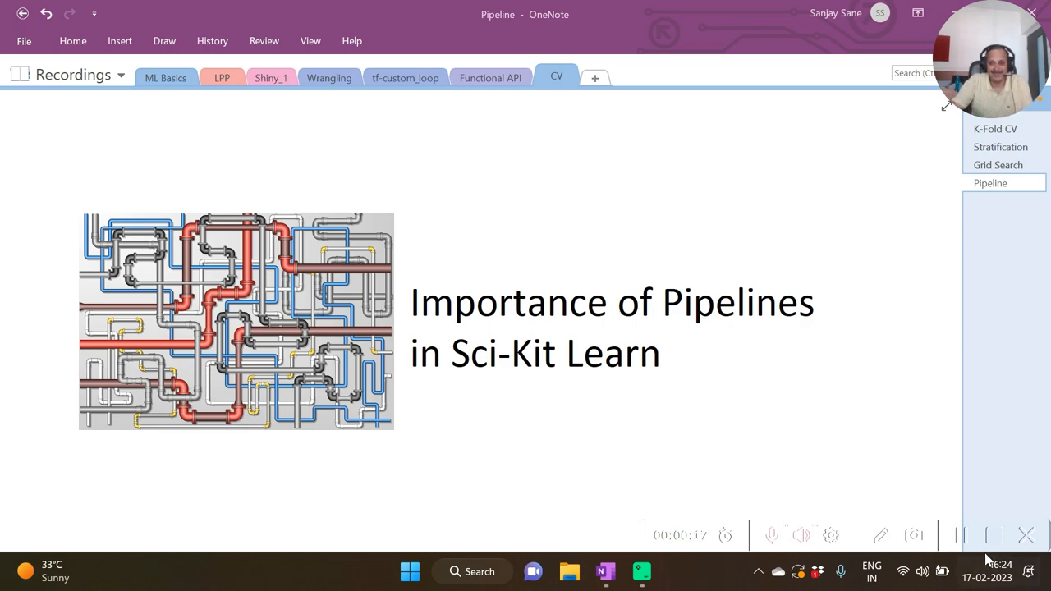
# Step: Set random_state to 2023 and run the import-through-split code for the Kyphosis data
pyautogui.click(588, 572)
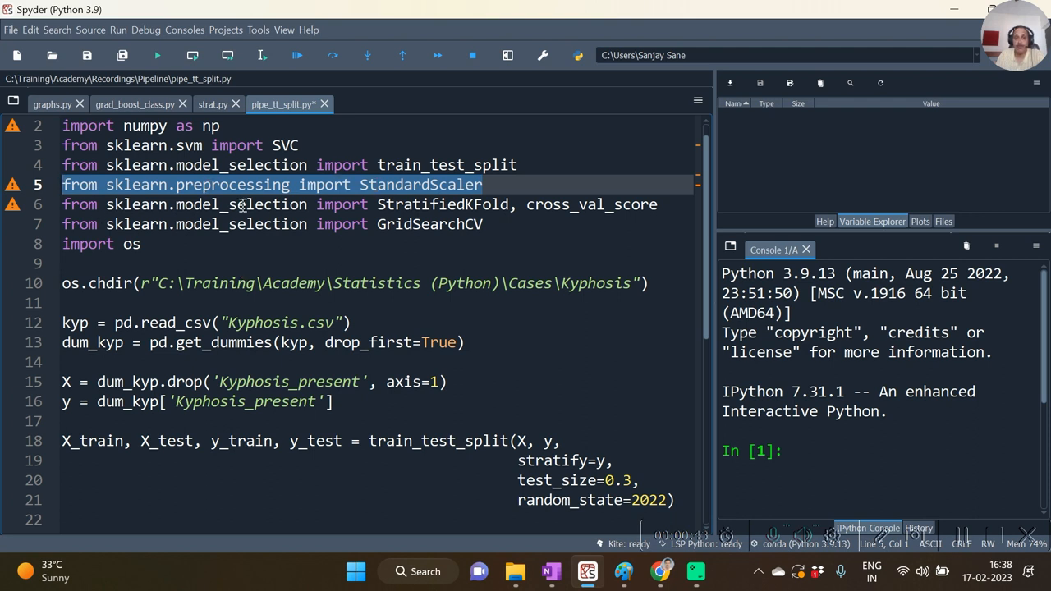
pyautogui.moveTo(292, 295)
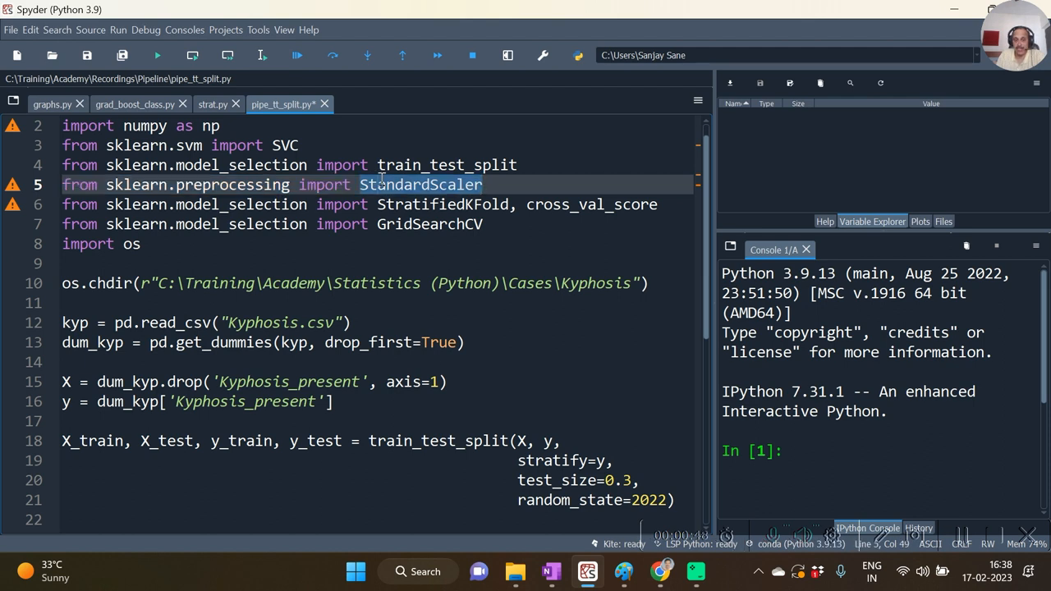
pyautogui.click(675, 499)
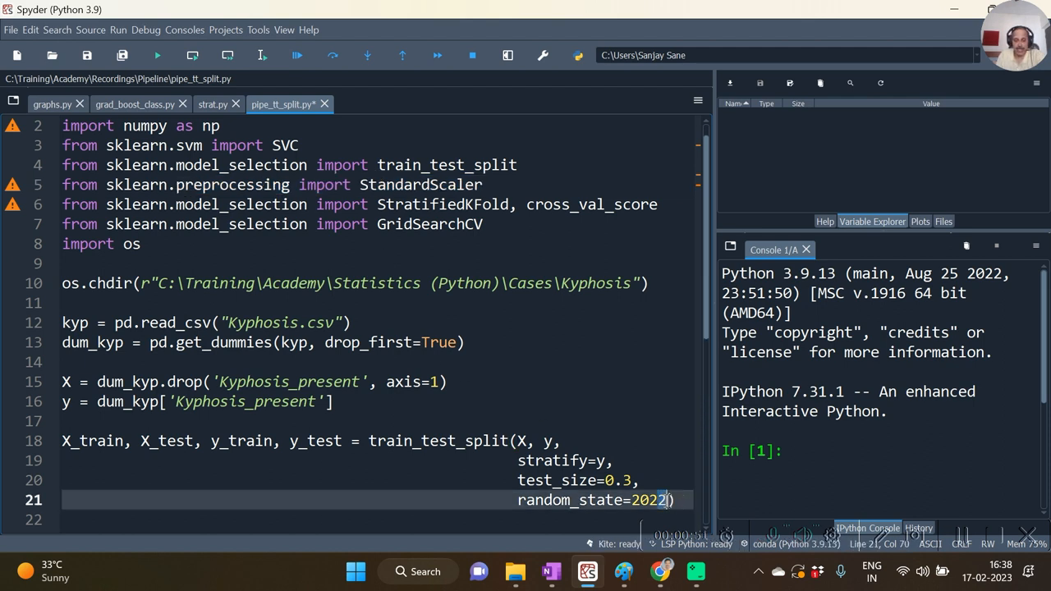
pyautogui.press('ctrl+a')
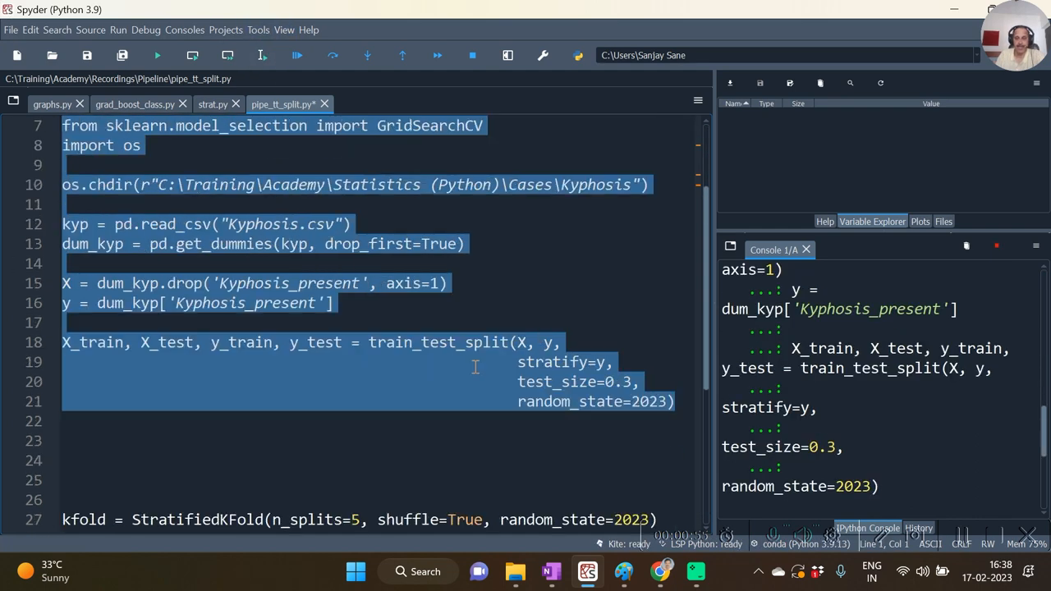
pyautogui.click(157, 55)
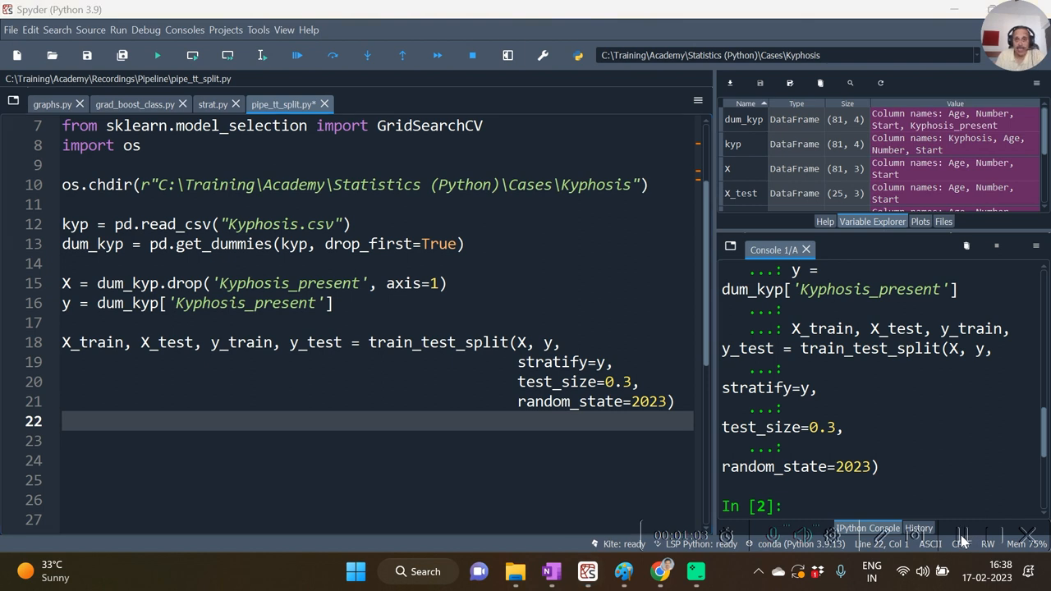
# Step: Create scaler = StandardScaler(), show y_train in the console, add X_trn_scl = scaler.fit_transform(X_train)
pyautogui.write('scaler = StandardScaler()')
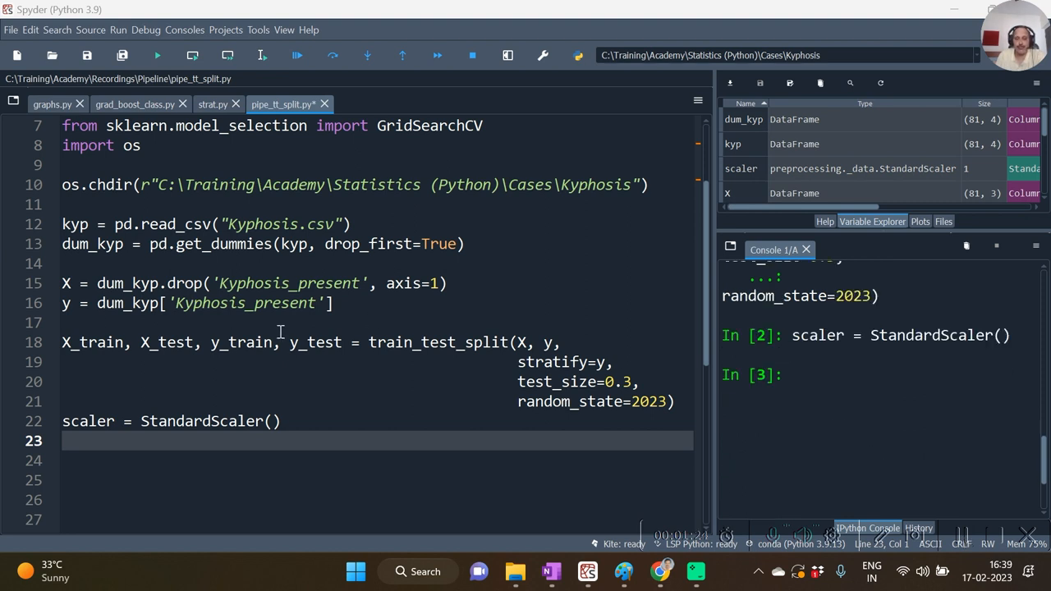
pyautogui.doubleClick(240, 344)
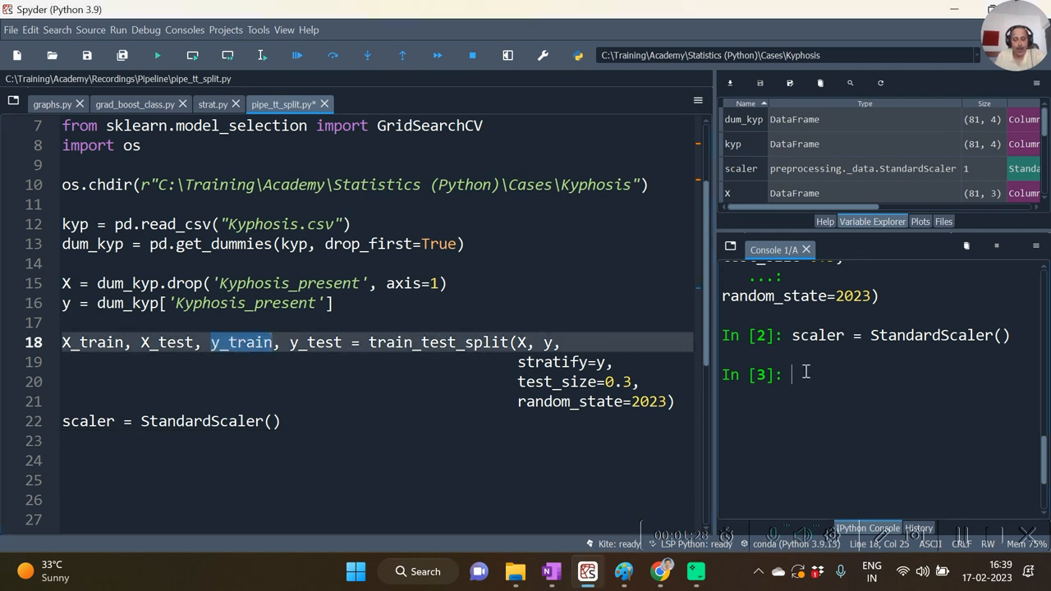
pyautogui.press('Return')
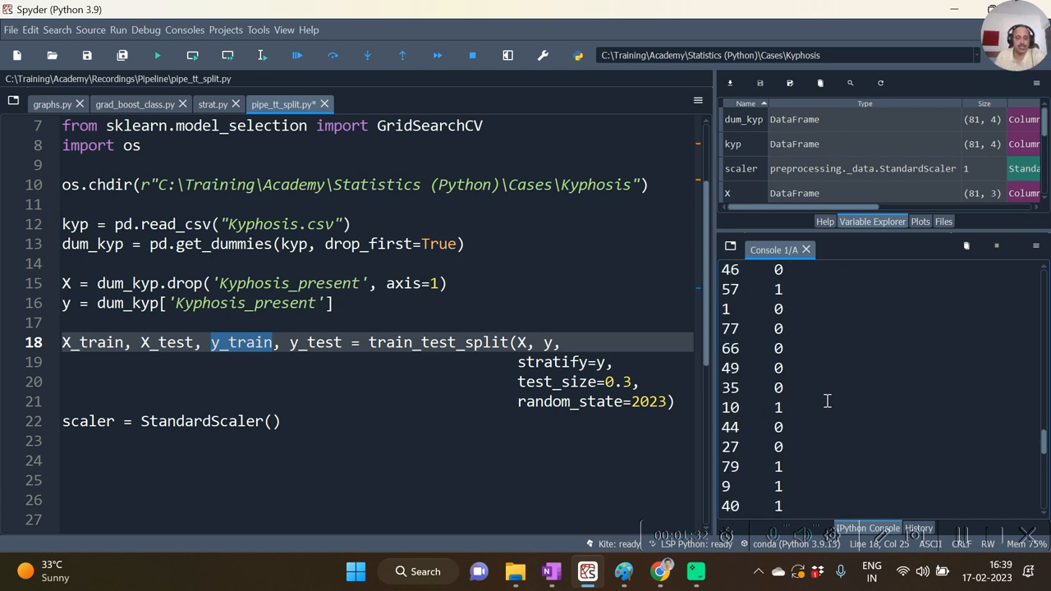
pyautogui.moveTo(966, 542)
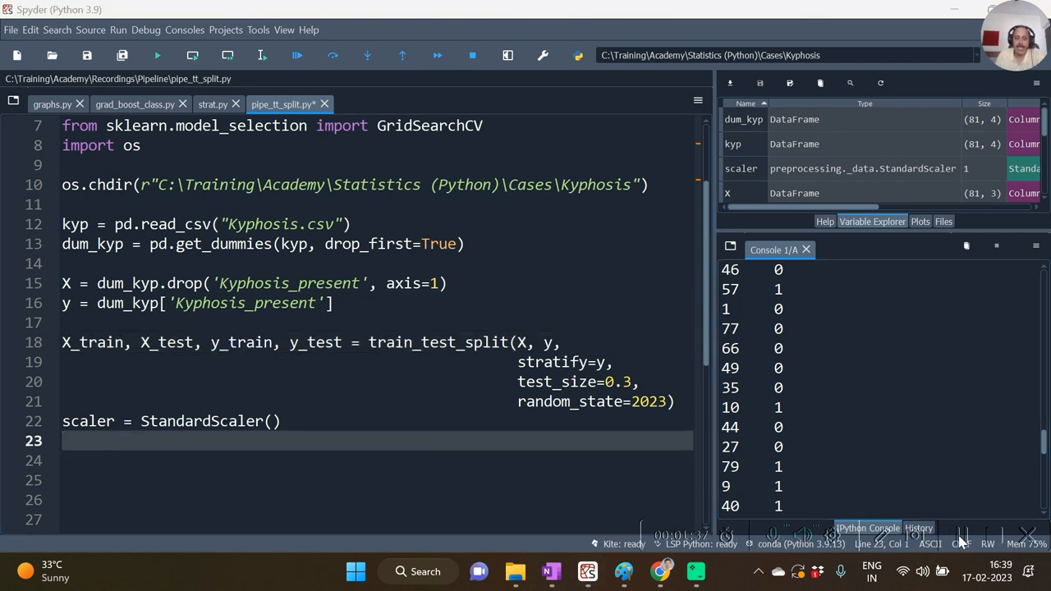
pyautogui.write('X_trn_scl = scaler.fit_transform(X_train)')
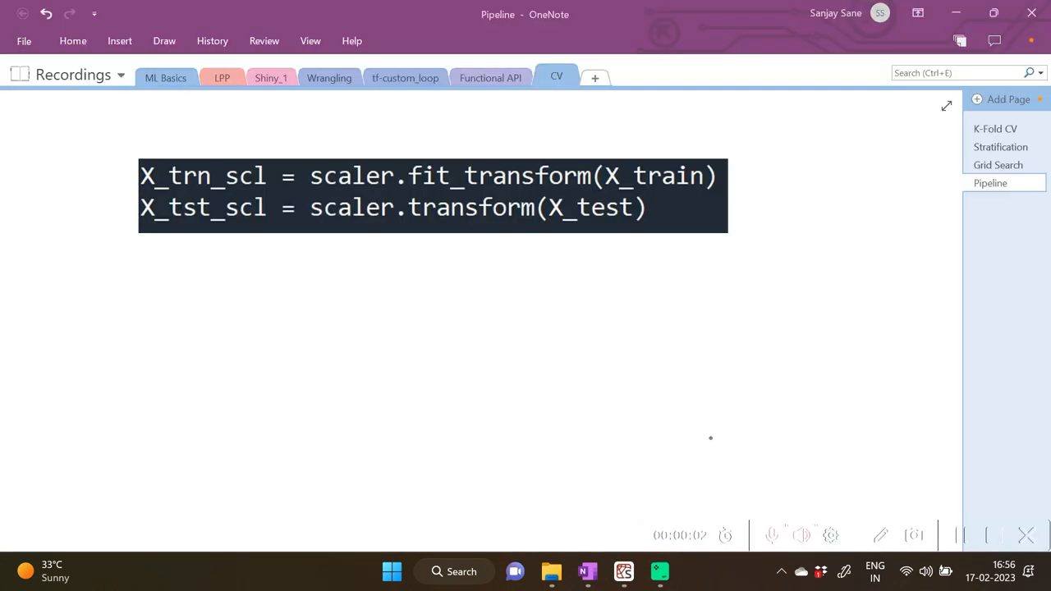
# Step: Handwrite X_train → scale → X_trn_scl in the OneNote sketch
pyautogui.write('X_')
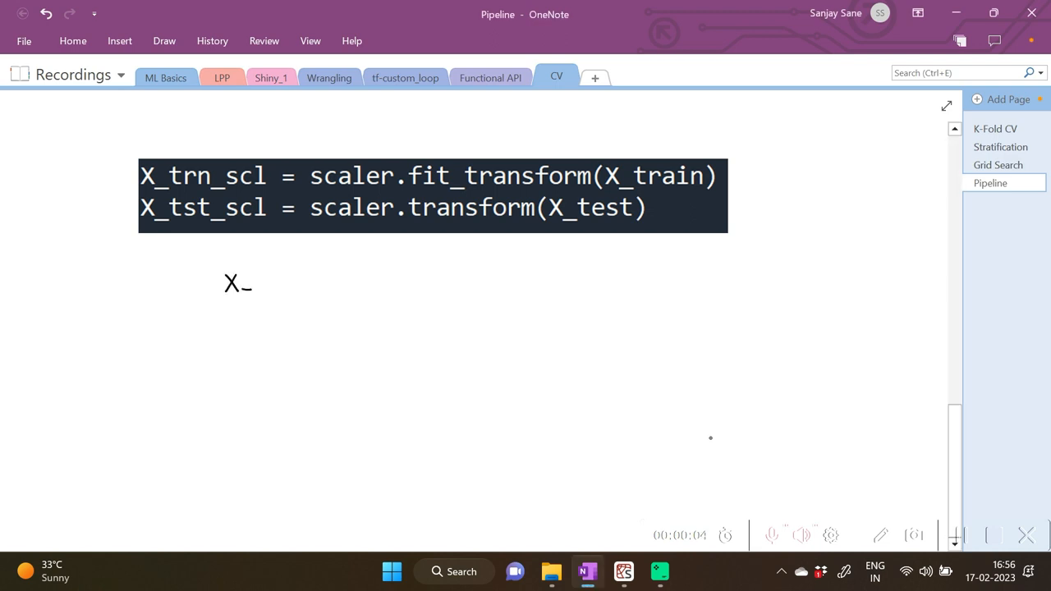
pyautogui.write('tro')
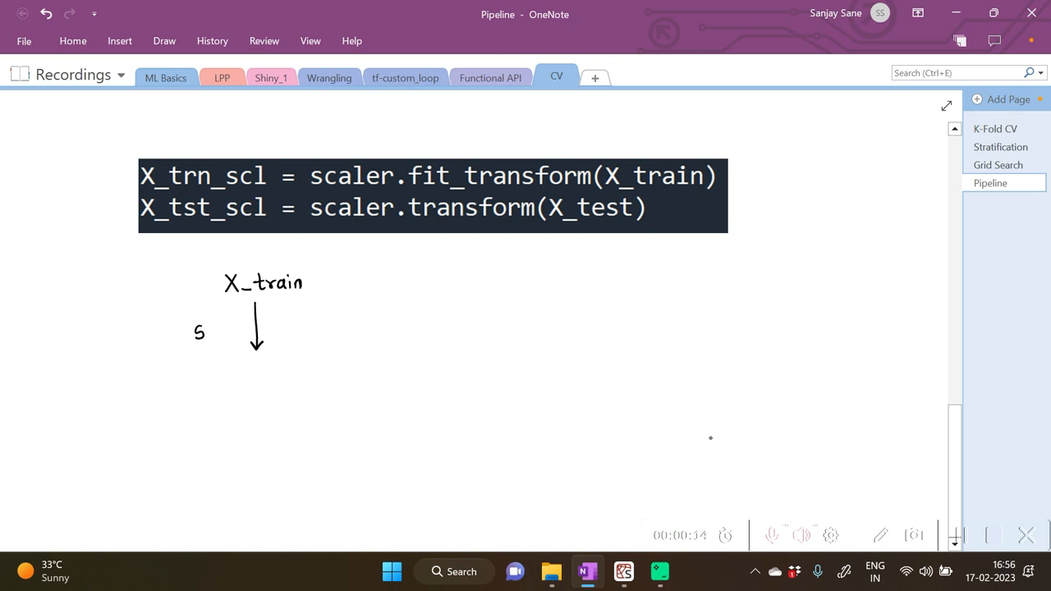
pyautogui.write('cale')
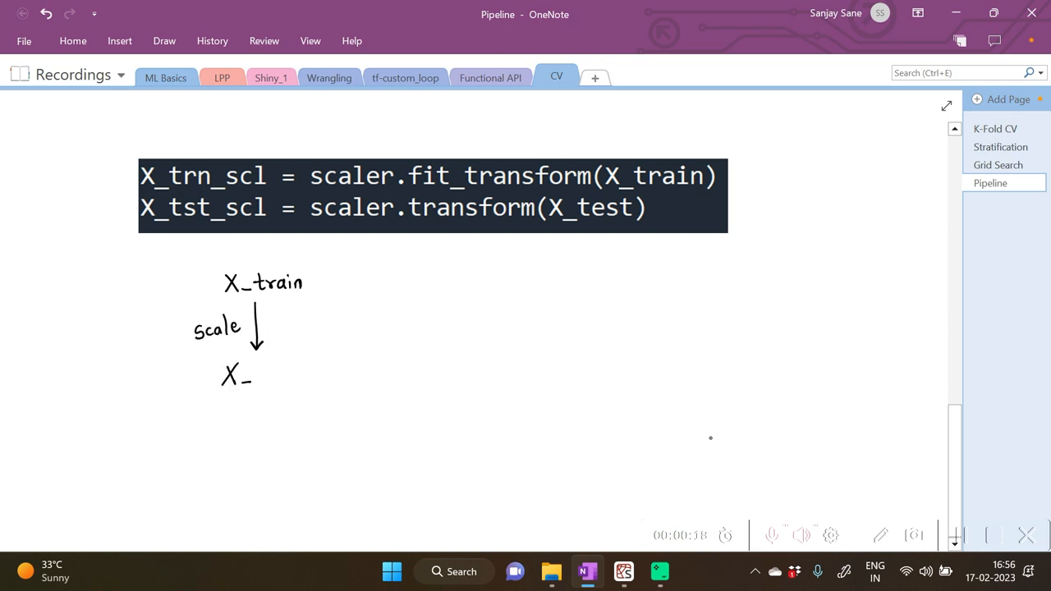
pyautogui.write('trn_')
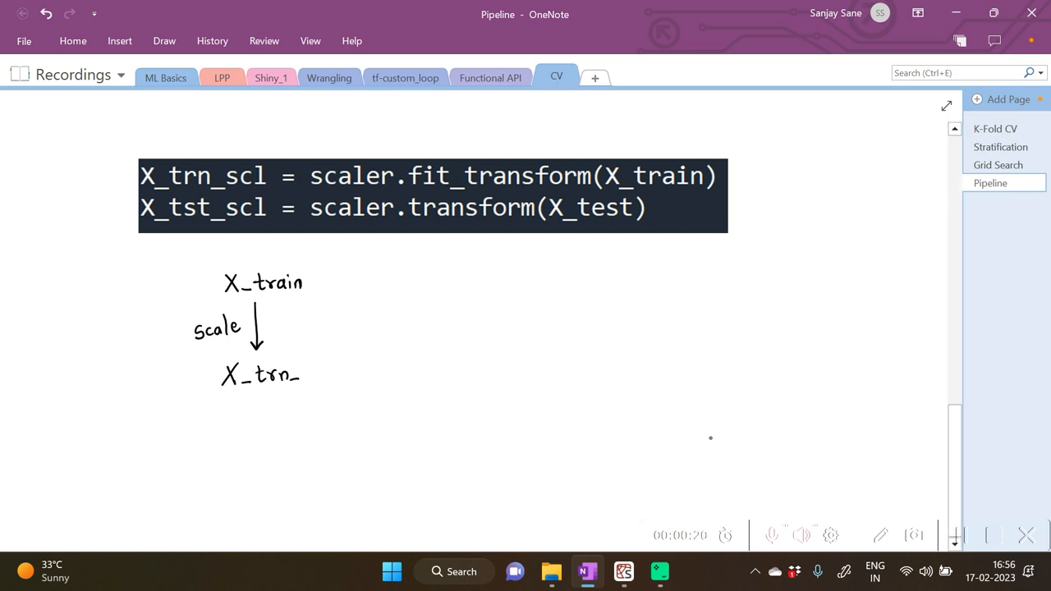
pyautogui.write('scl')
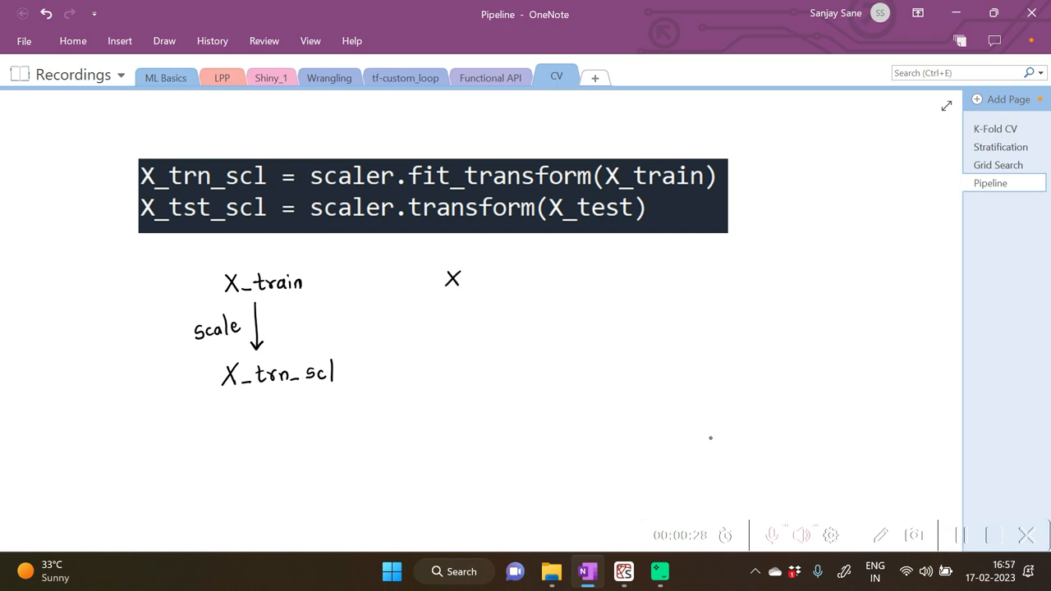
# Step: Handwrite X_test → .transform → X_tst_scl and begin the 'model.fit' note below
pyautogui.write('X_test')
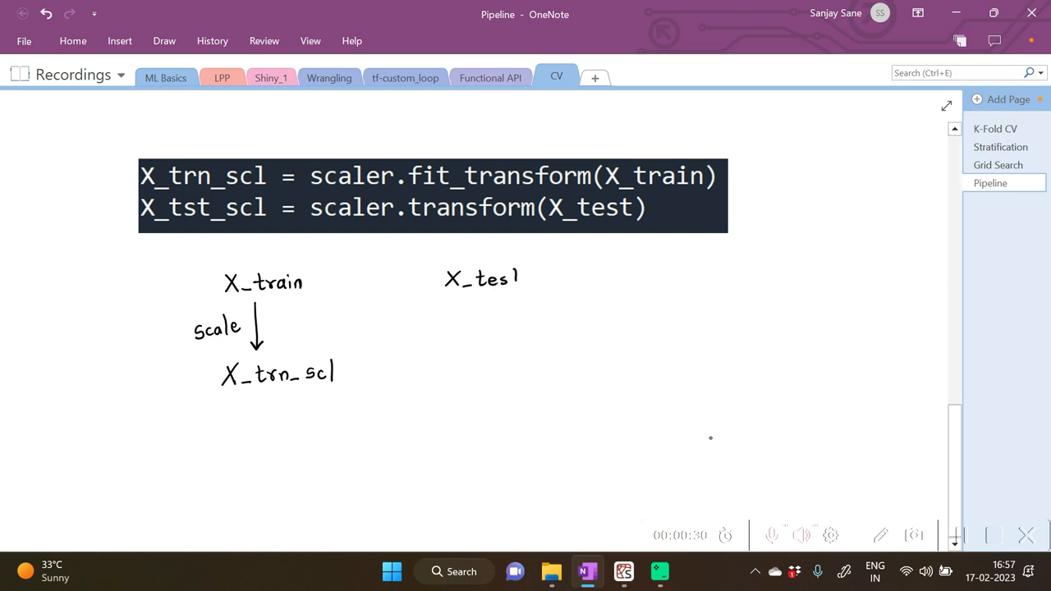
pyautogui.moveTo(478, 295); pyautogui.dragTo(478, 331)
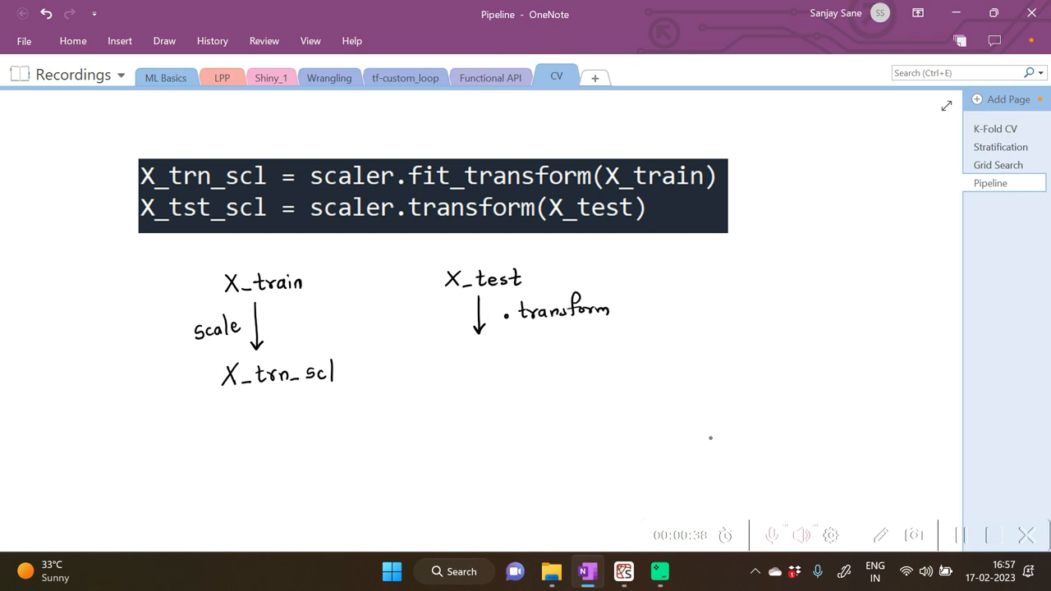
pyautogui.write('X_tst_scl')
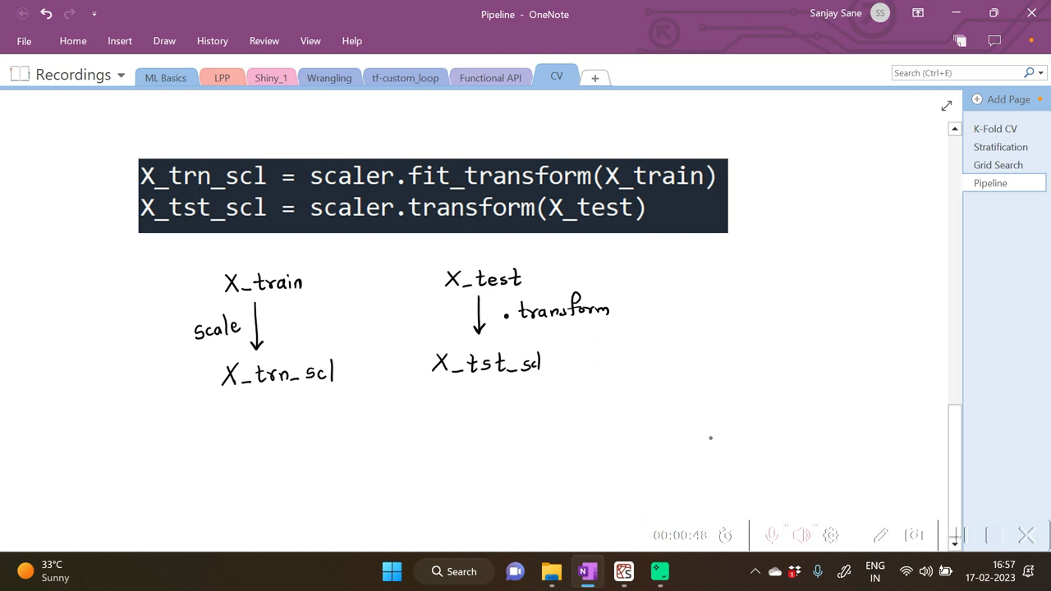
pyautogui.write('Moc')
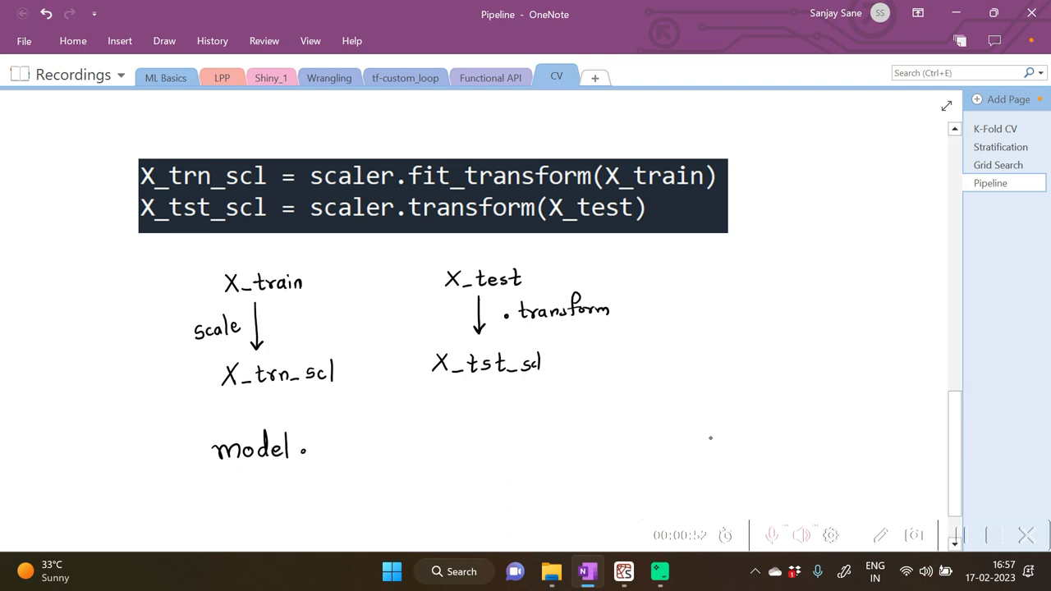
pyautogui.write('fil')
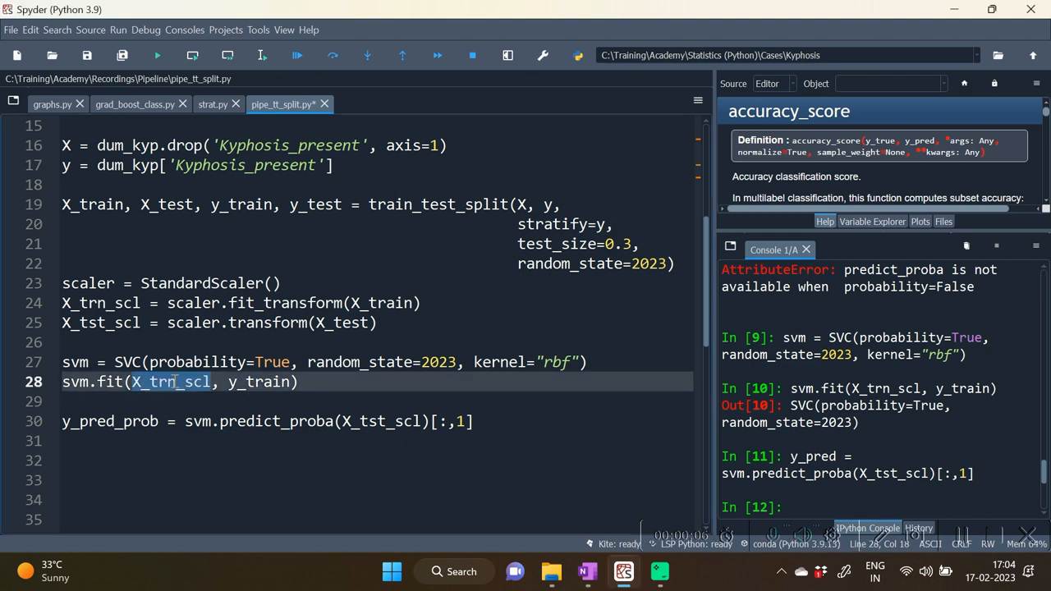
# Step: Add print(roc_auc_score(y_test, y_pred_prob)) and run it, giving about 0.74
pyautogui.doubleClick(100, 303)
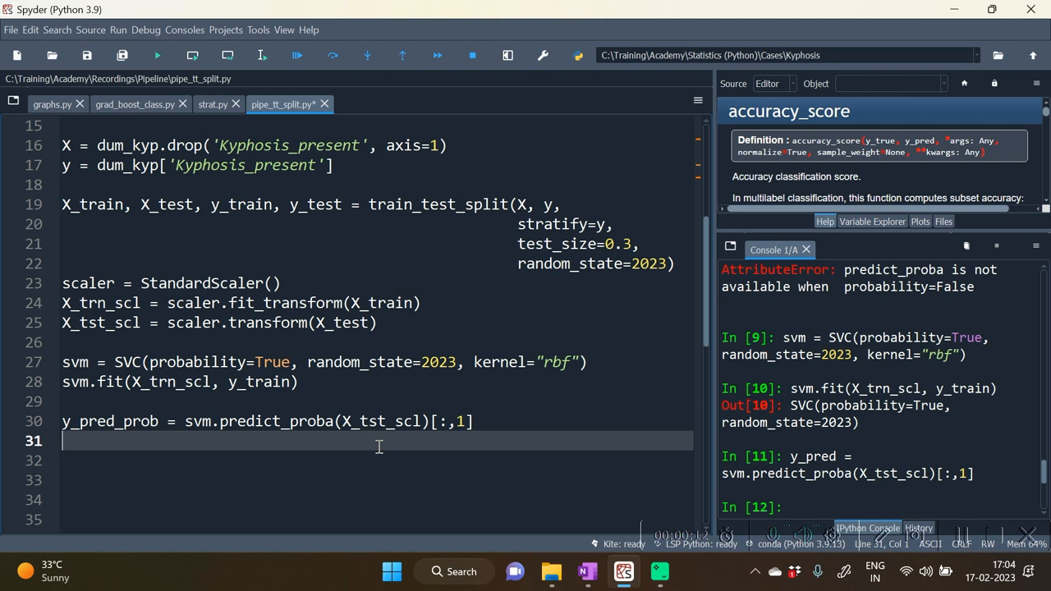
pyautogui.moveTo(949, 545)
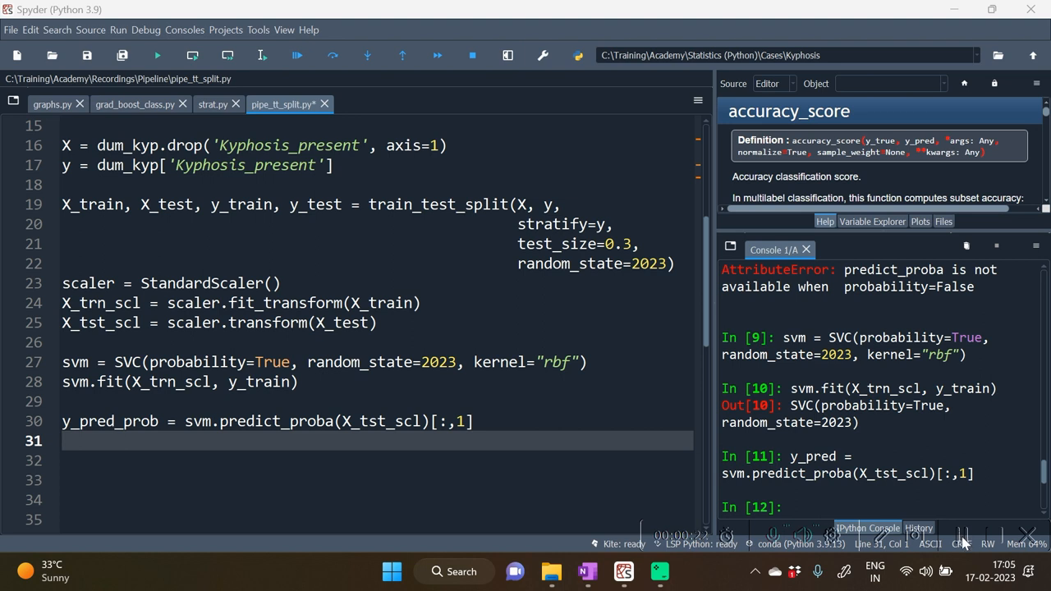
pyautogui.write('print(roc_auc_score(y_test, y_pred_prob))')
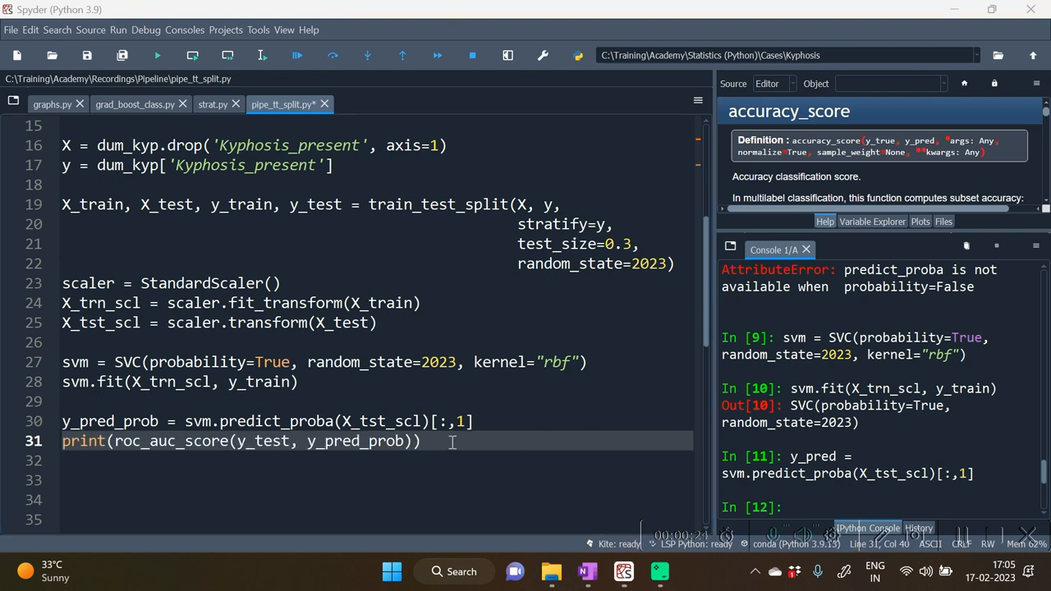
pyautogui.click(262, 56)
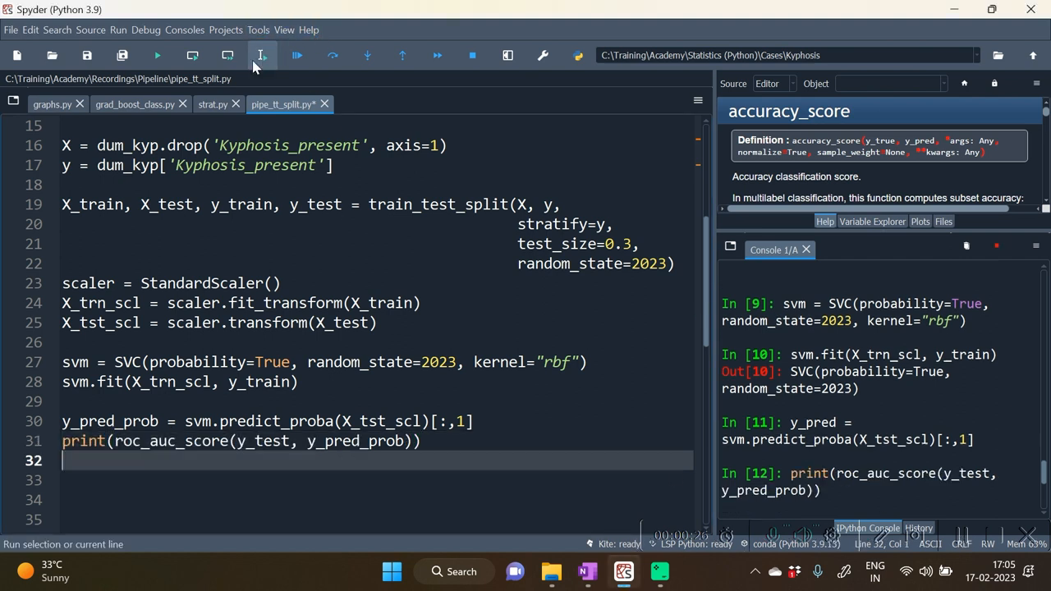
pyautogui.click(261, 56)
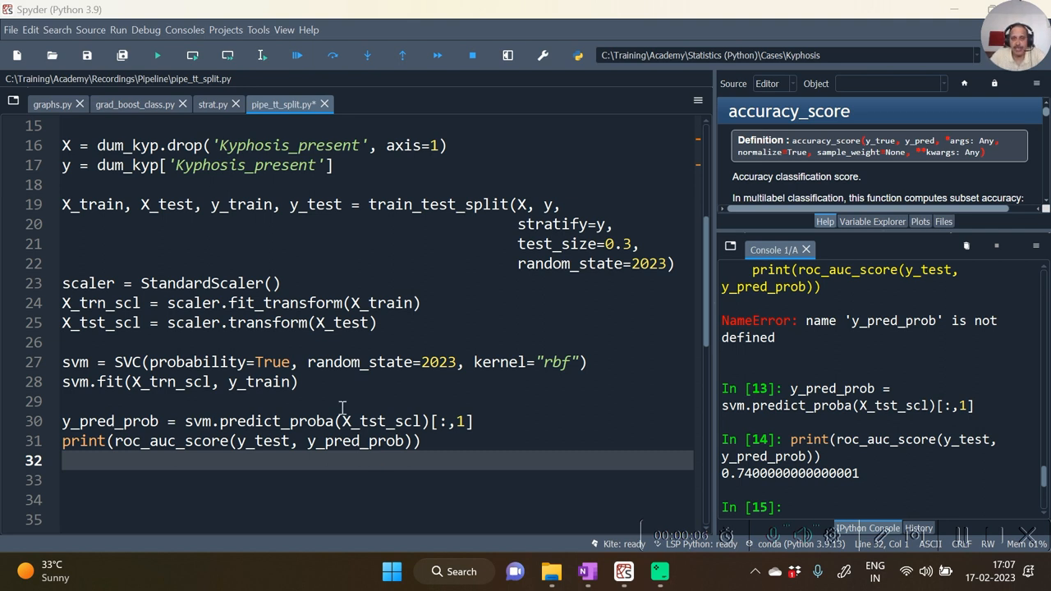
pyautogui.moveTo(378, 302)
pyautogui.write('pipe_svm = Pipeline([(),()])')
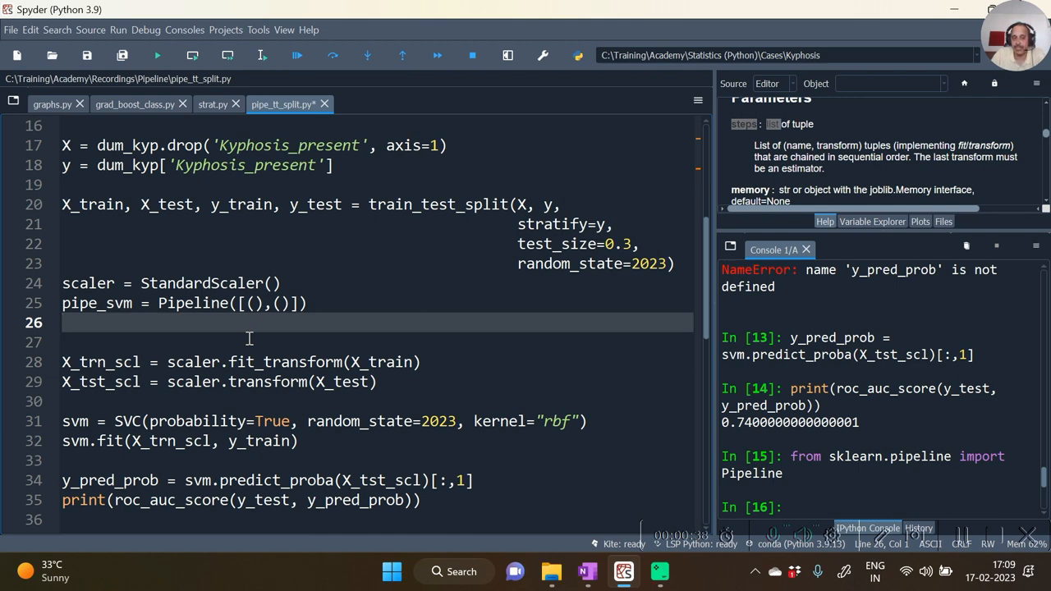
pyautogui.moveTo(600, 578)
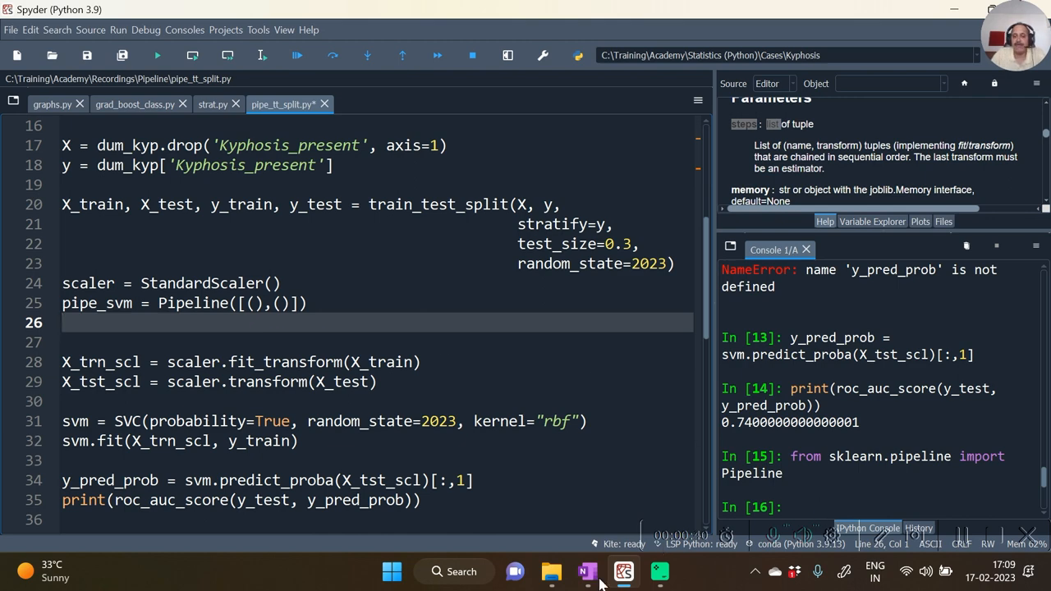
# Step: Handwrite 'scaling, model building' under the Data → scale → model sketch
pyautogui.click(588, 572)
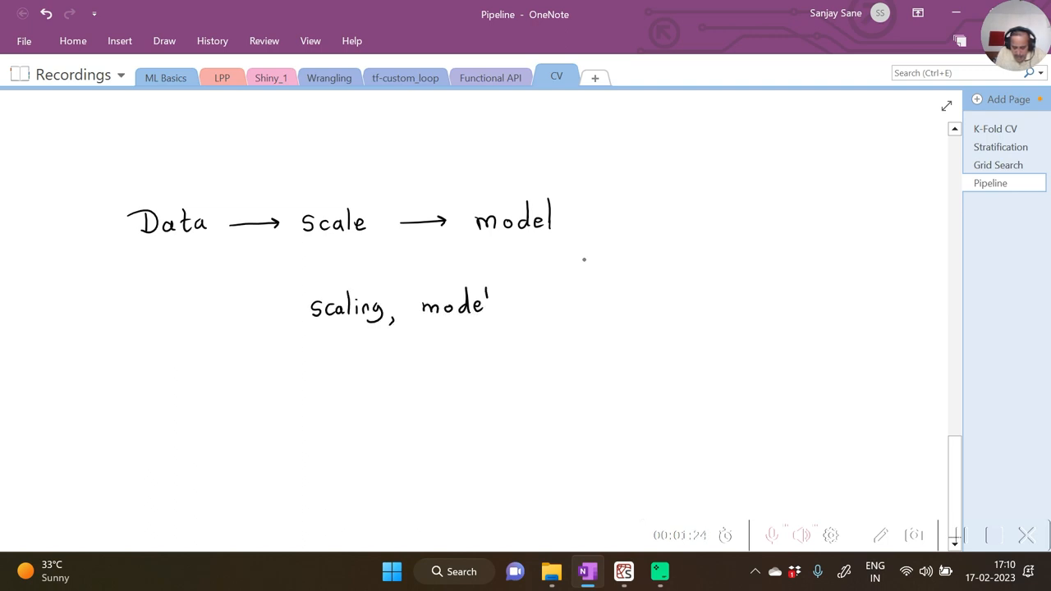
pyautogui.write('bu')
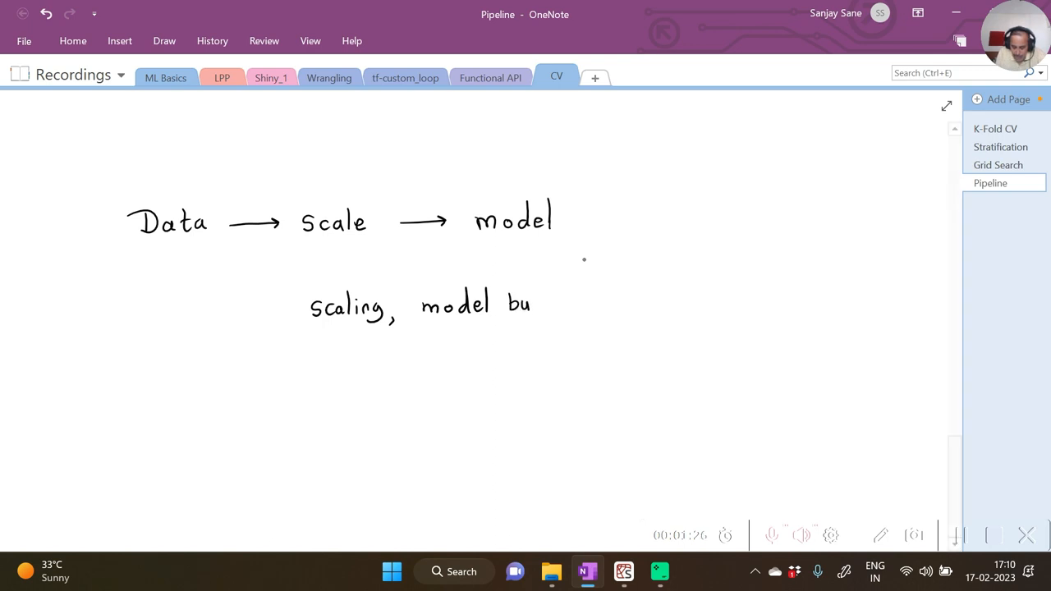
pyautogui.write('ilding')
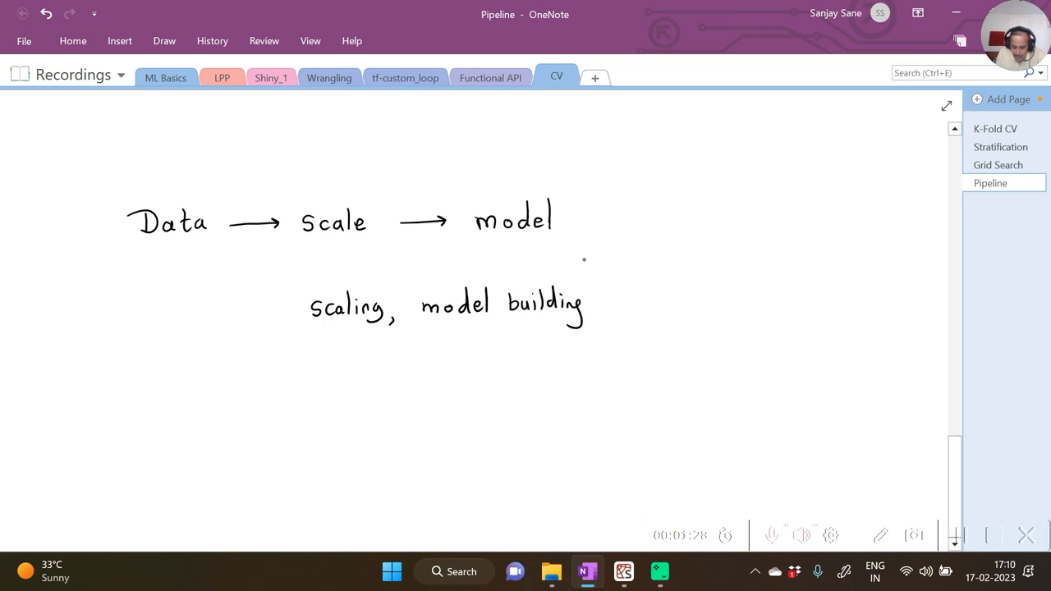
pyautogui.moveTo(295, 271); pyautogui.dragTo(591, 361)
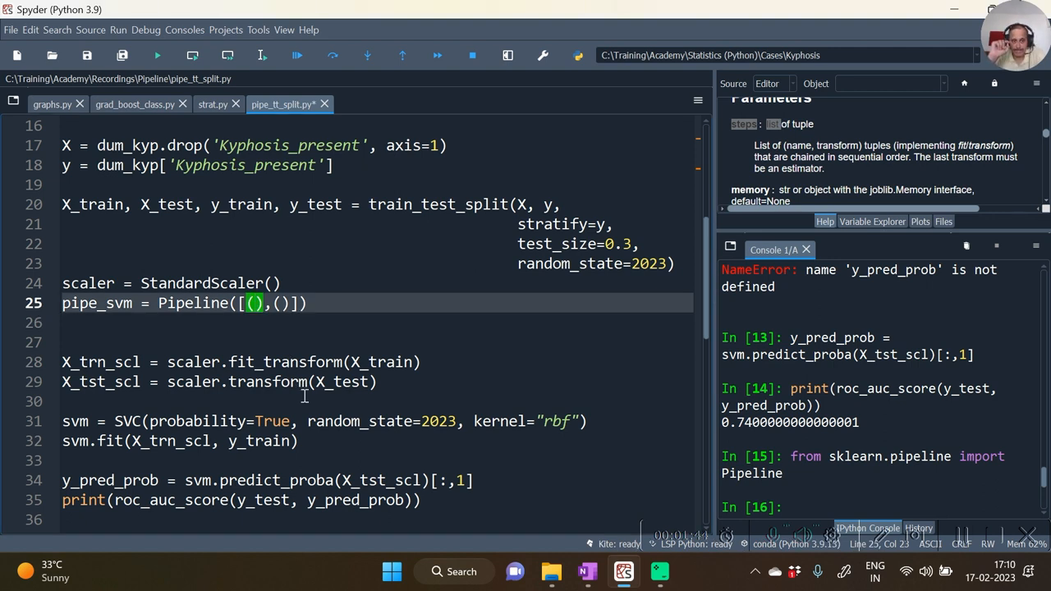
# Step: Make ('STD', scaler) the pipeline's first step and start quotes for the second step's name
pyautogui.write('scaler')
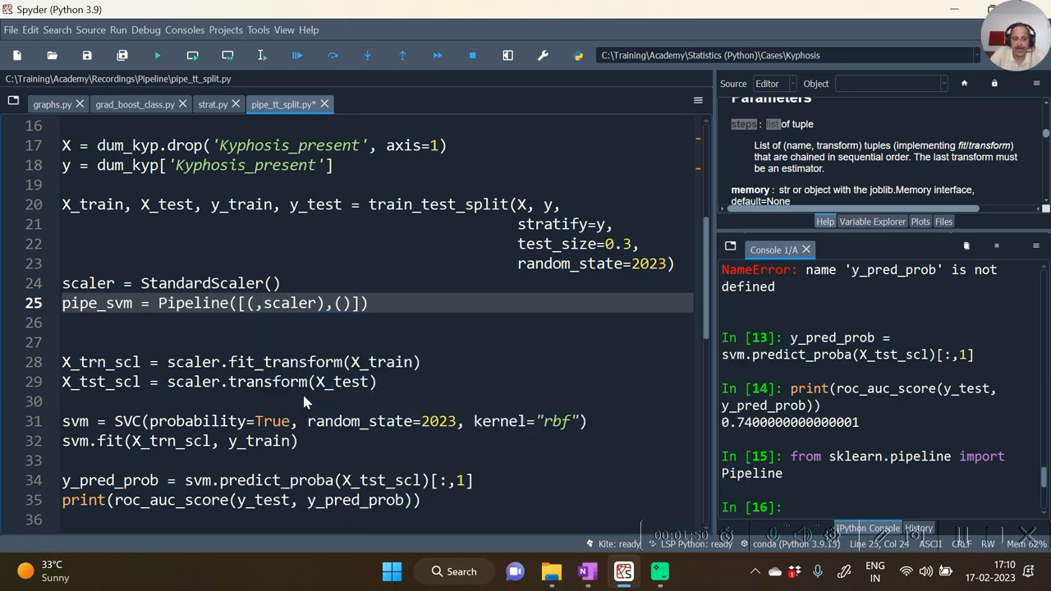
pyautogui.write("''")
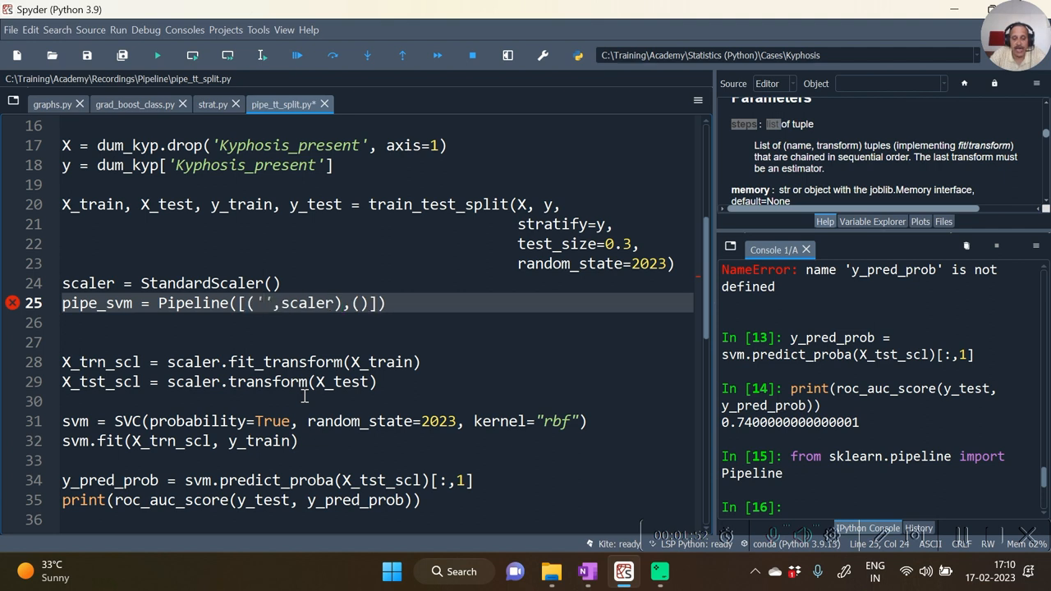
pyautogui.write('STD')
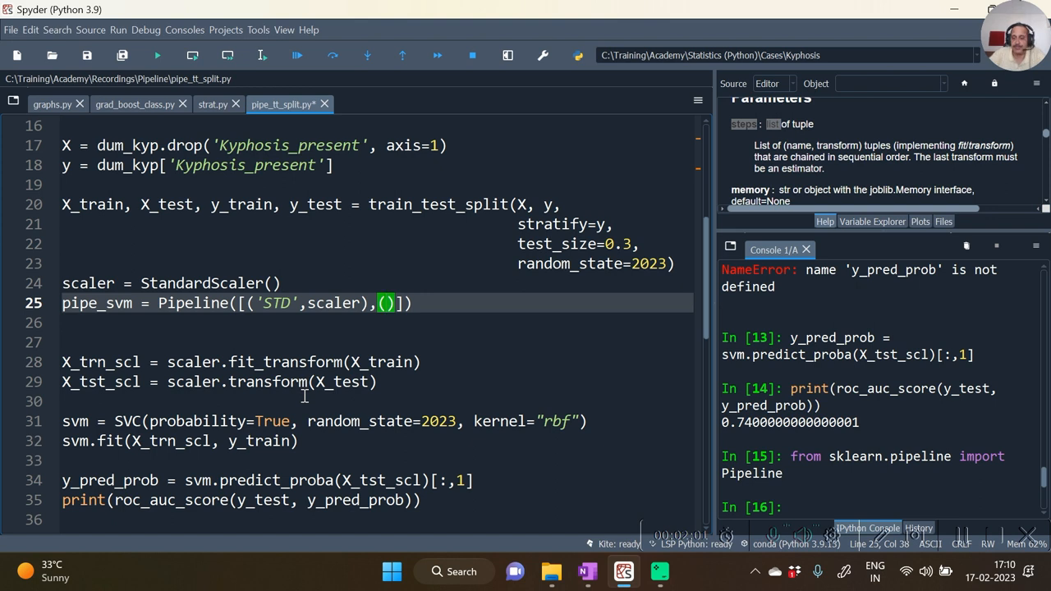
pyautogui.write("''")
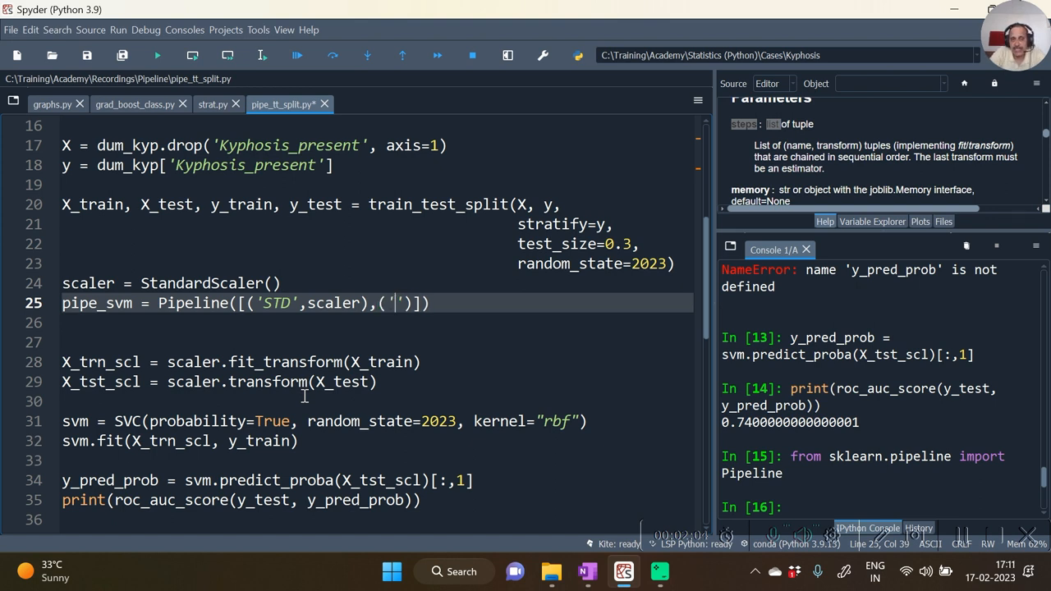
pyautogui.press('Backspace')
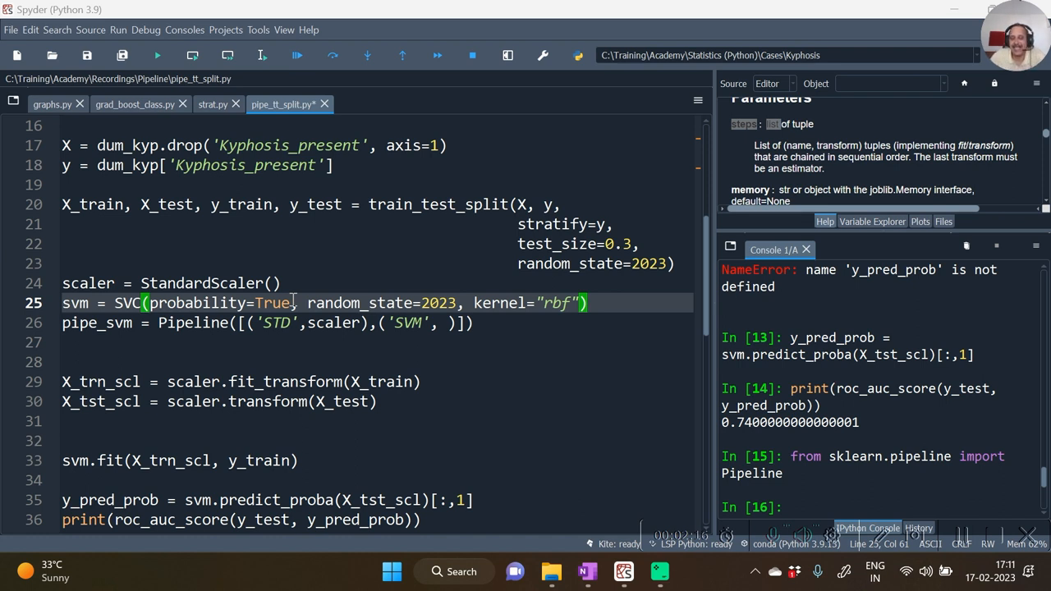
# Step: Make ('SVM', svm) the pipeline's second step with the SVC defined above, and run the lines
pyautogui.doubleClick(75, 302)
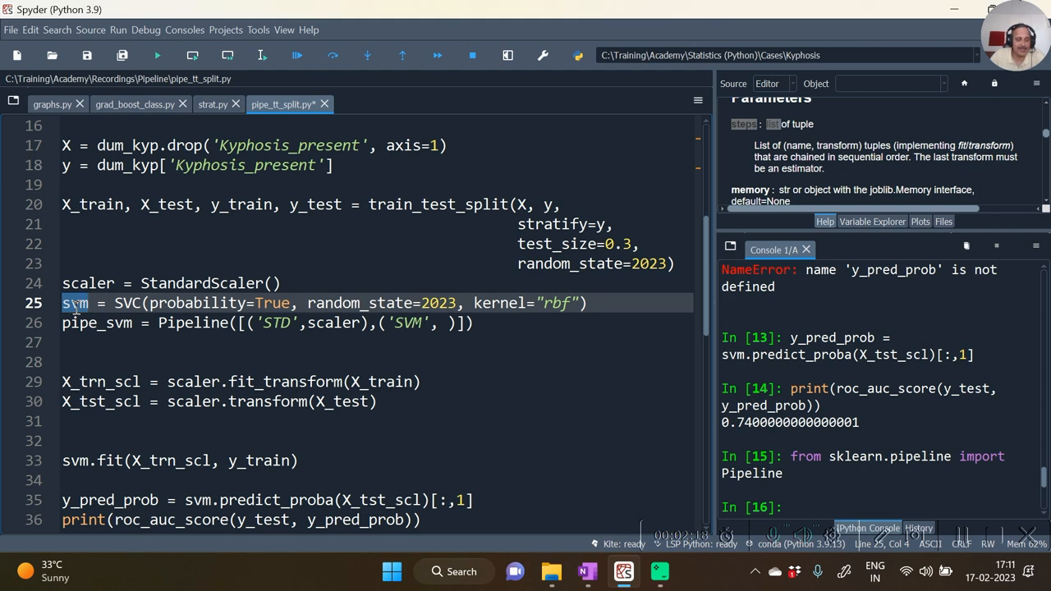
pyautogui.click(368, 456)
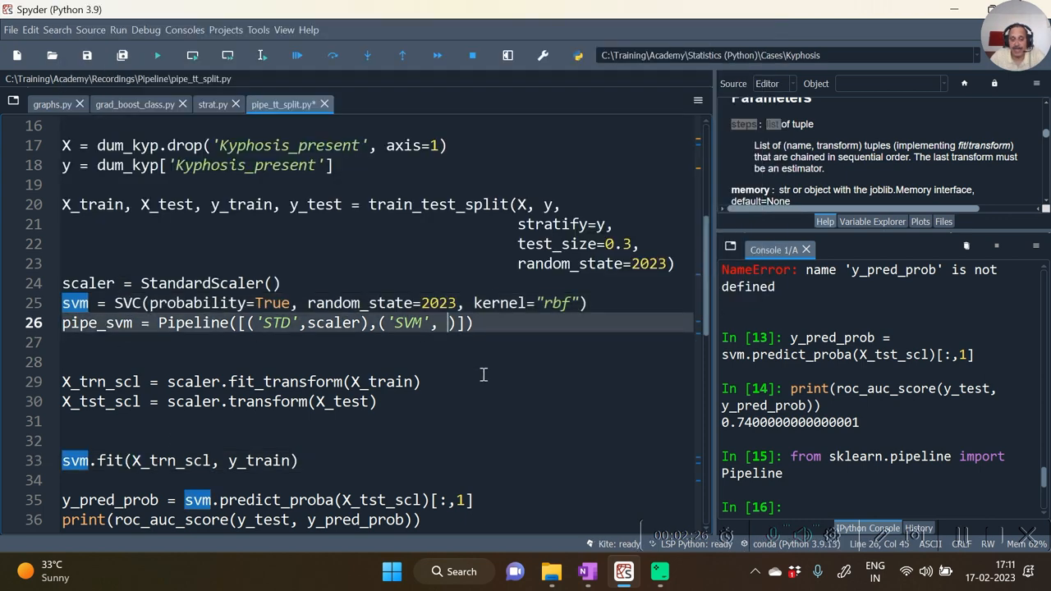
pyautogui.write('svm')
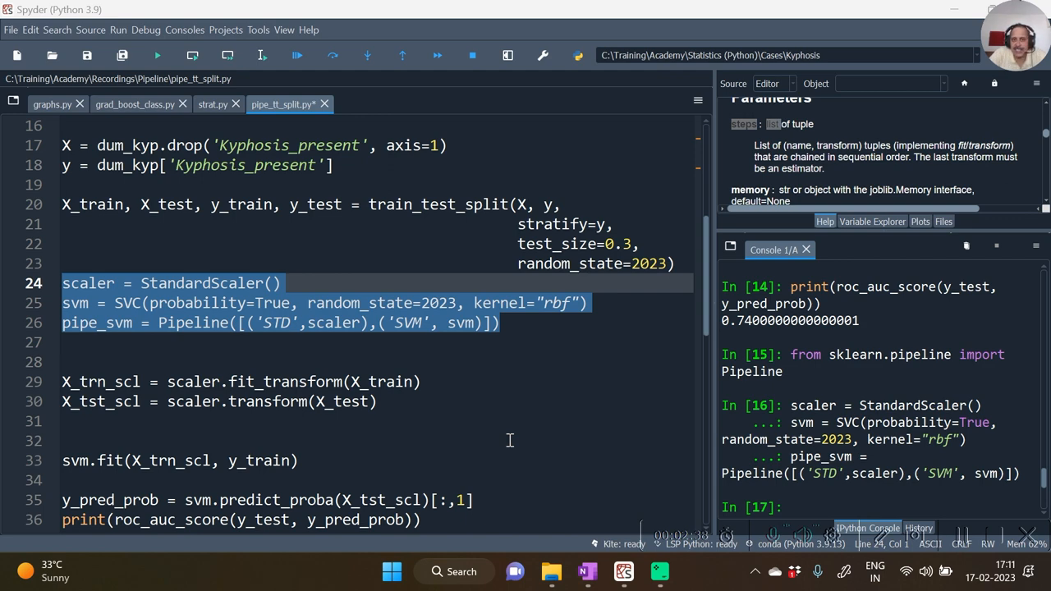
pyautogui.moveTo(306, 420)
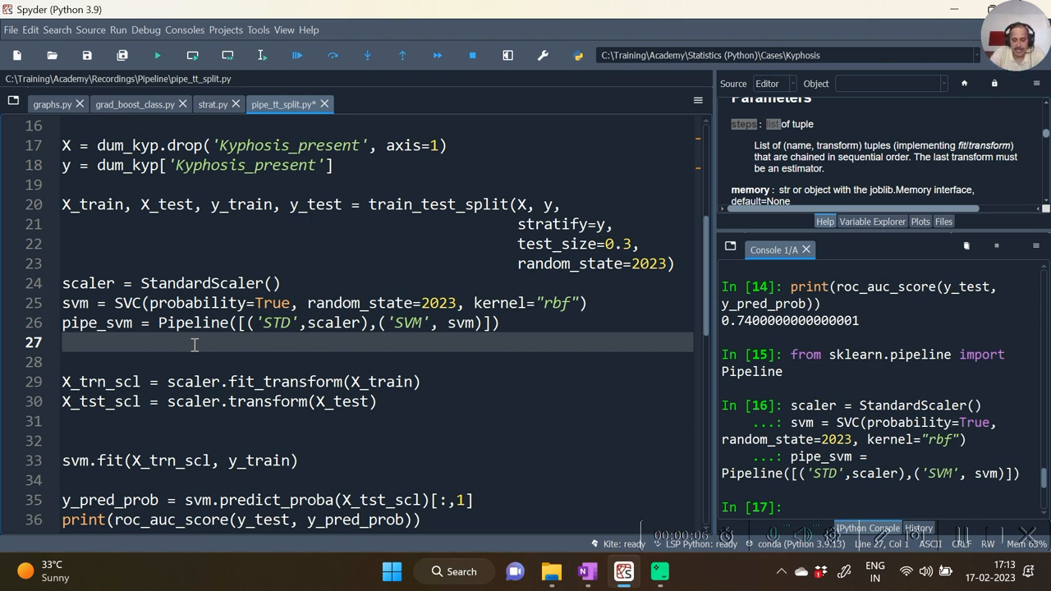
# Step: Add pipe_svm.fit(X_train, y_train) below the pipeline
pyautogui.write('pipe_svm')
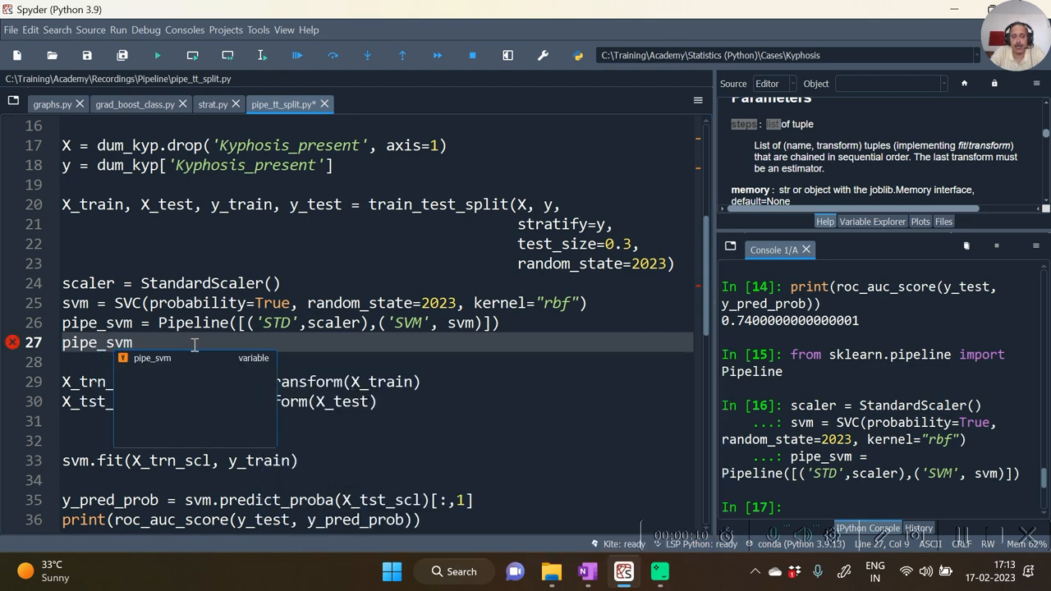
pyautogui.write('.fit(X')
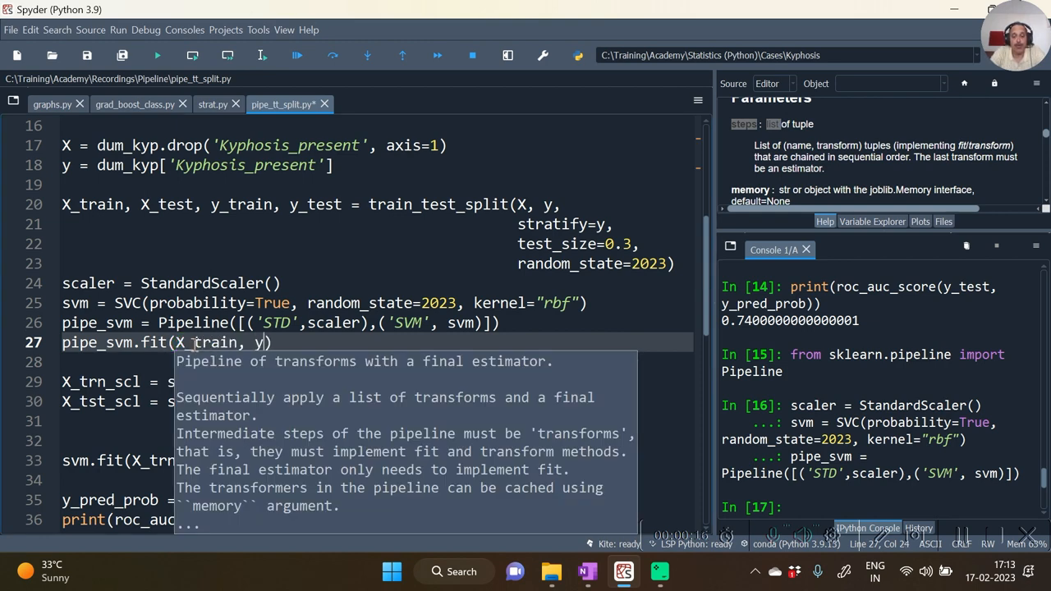
pyautogui.write('_train')
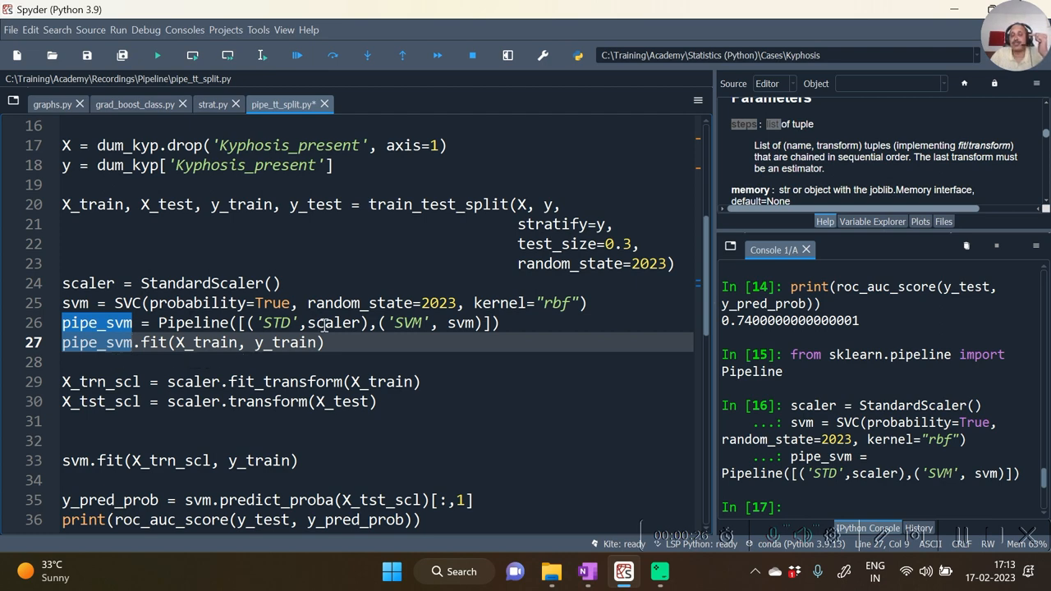
# Step: Change the prediction to pipe_svm.predict_proba on X_test and print the ROC AUC
pyautogui.doubleClick(207, 344)
pyautogui.write('pipe_')
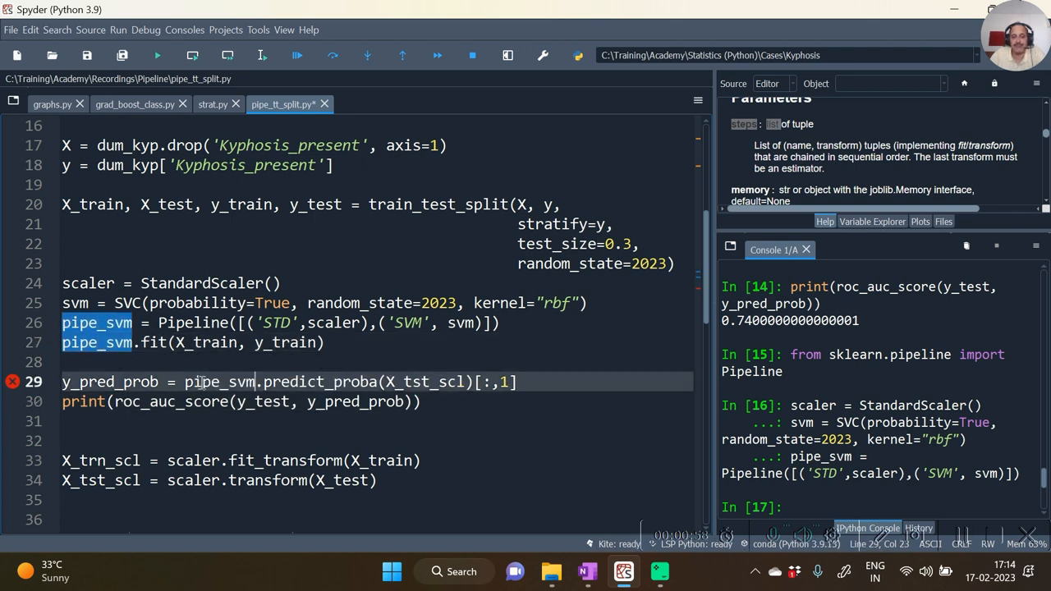
pyautogui.doubleClick(425, 381)
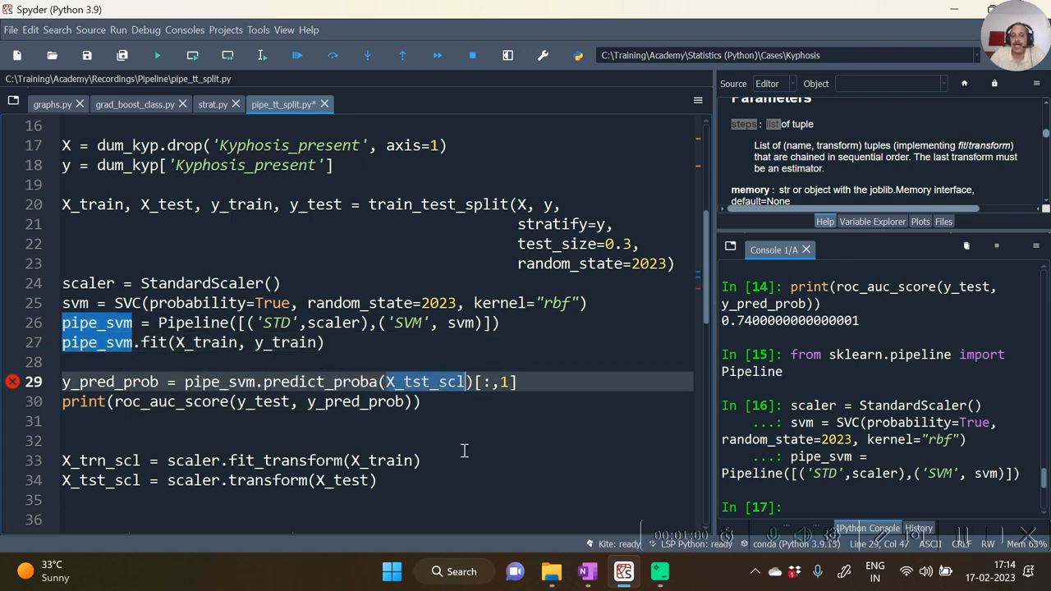
pyautogui.doubleClick(100, 479)
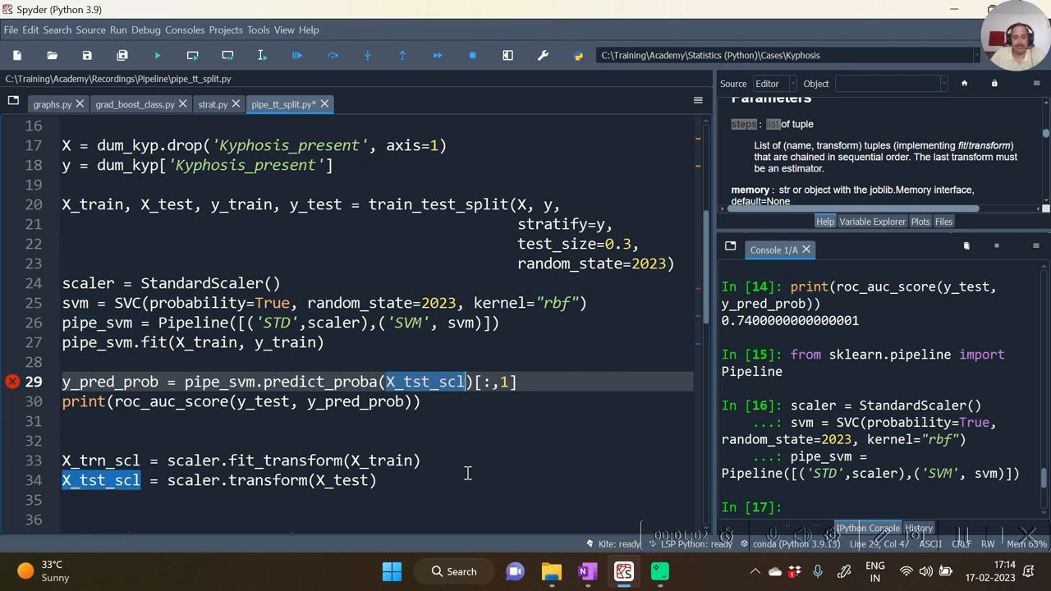
pyautogui.write('X_te')
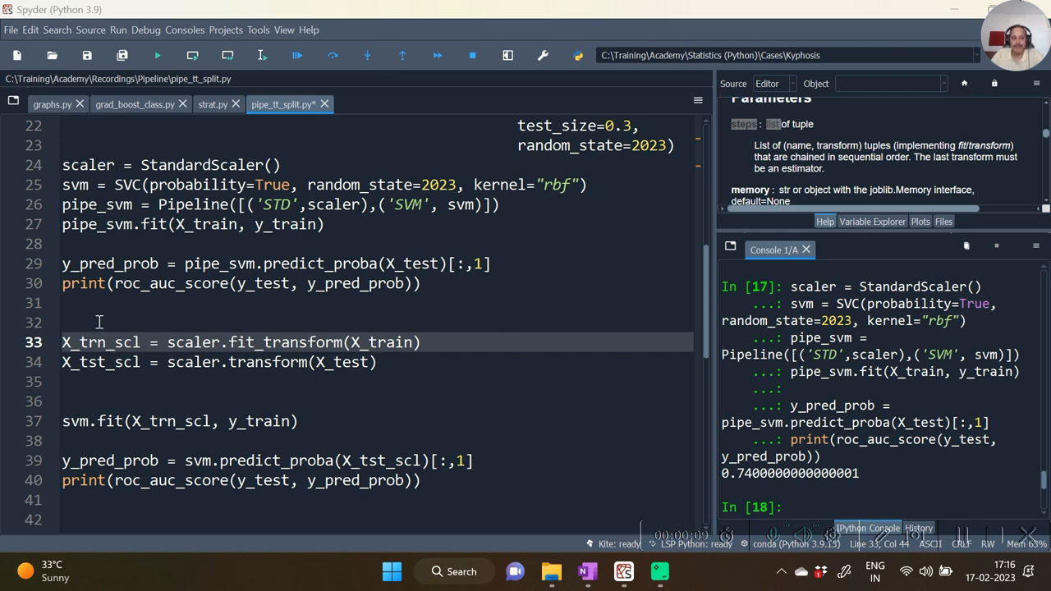
pyautogui.moveTo(62, 343); pyautogui.dragTo(320, 440)
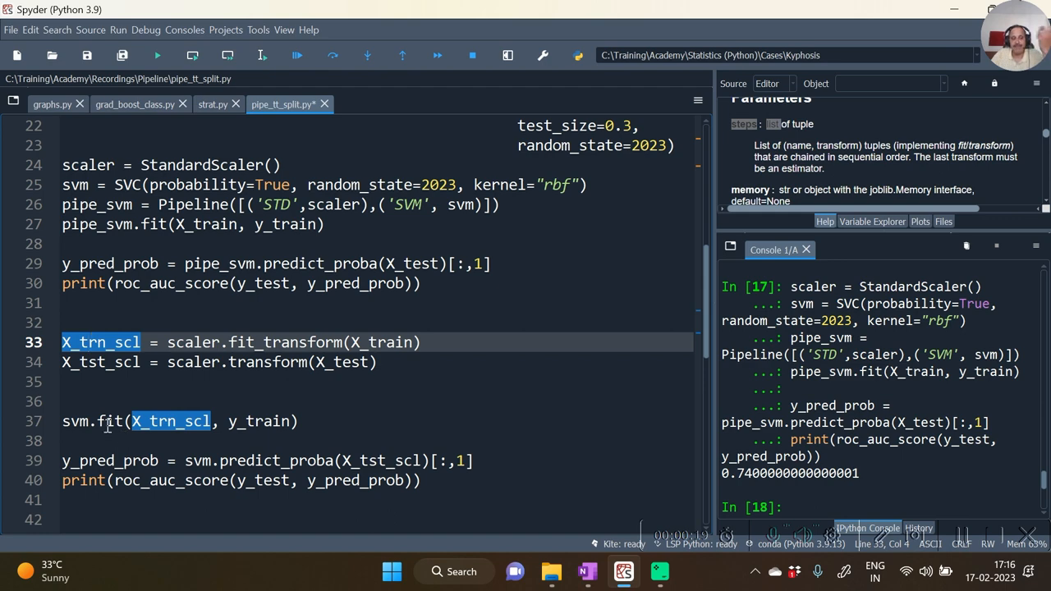
pyautogui.click(109, 420)
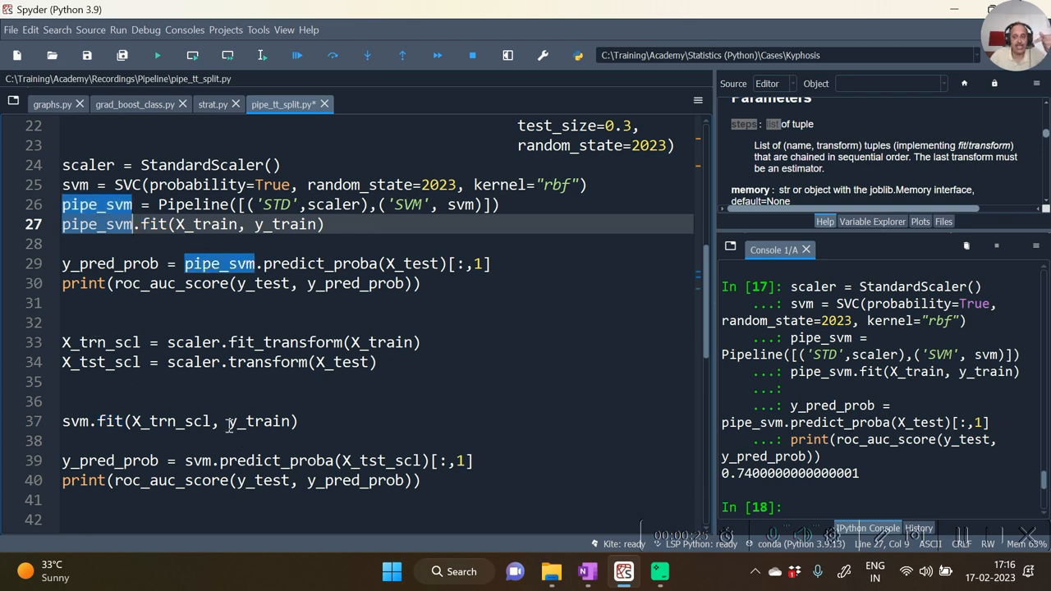
pyautogui.moveTo(417, 404)
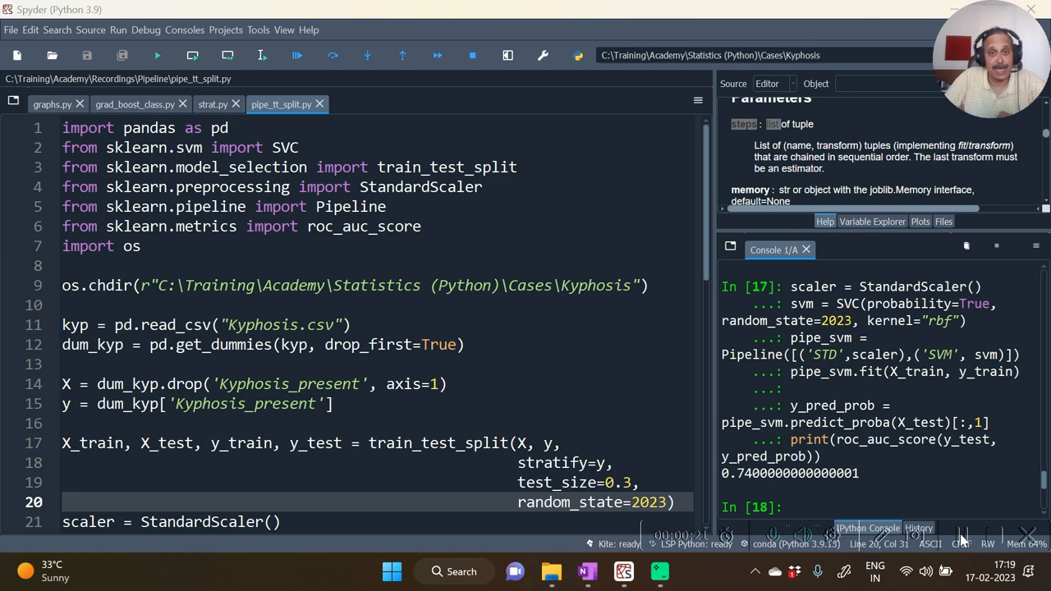
pyautogui.moveTo(989, 539)
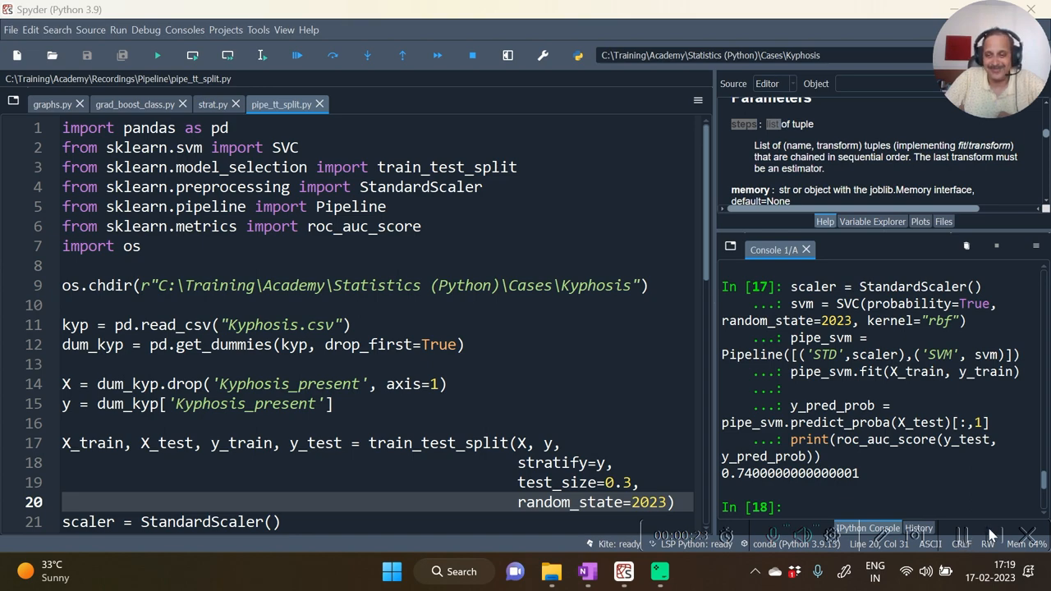